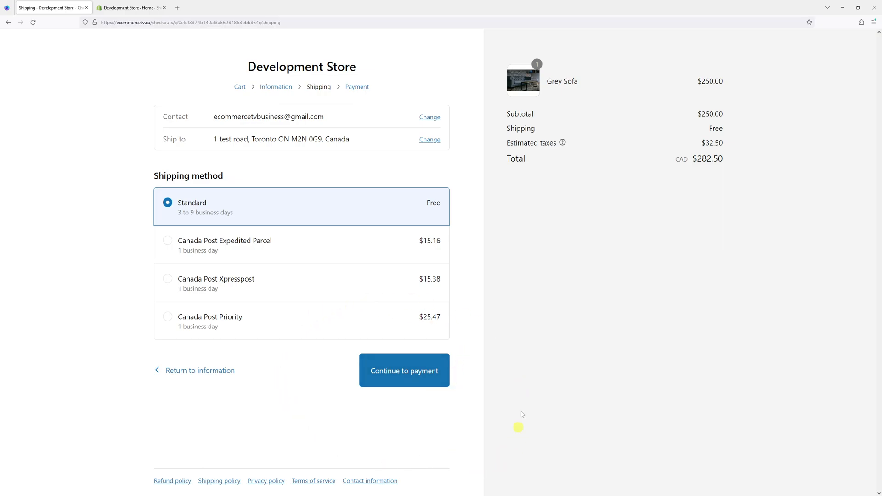
pyautogui.moveTo(118, 44)
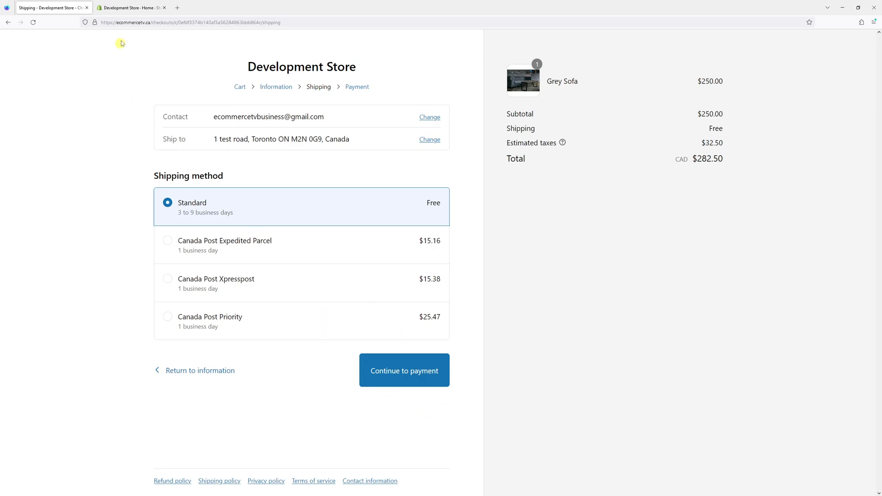
# From the store admin, go to Online Store > Themes and expand the Dawn theme's options menu.
pyautogui.click(130, 7)
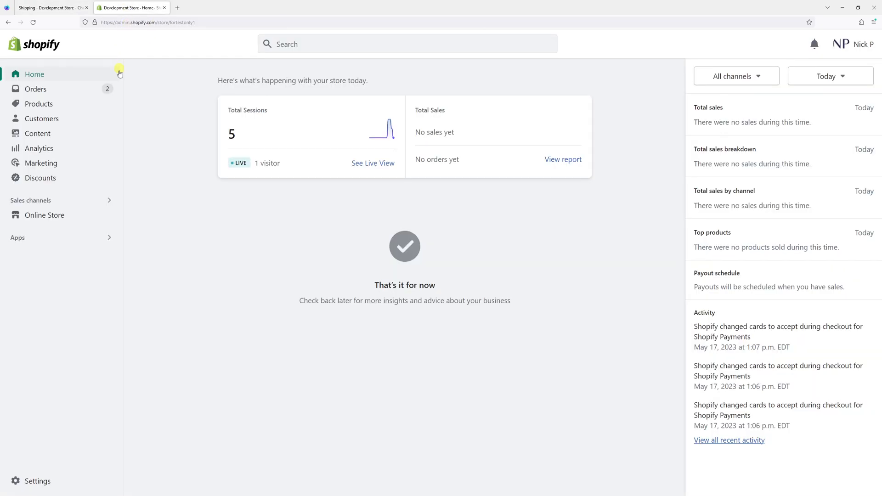
pyautogui.click(44, 215)
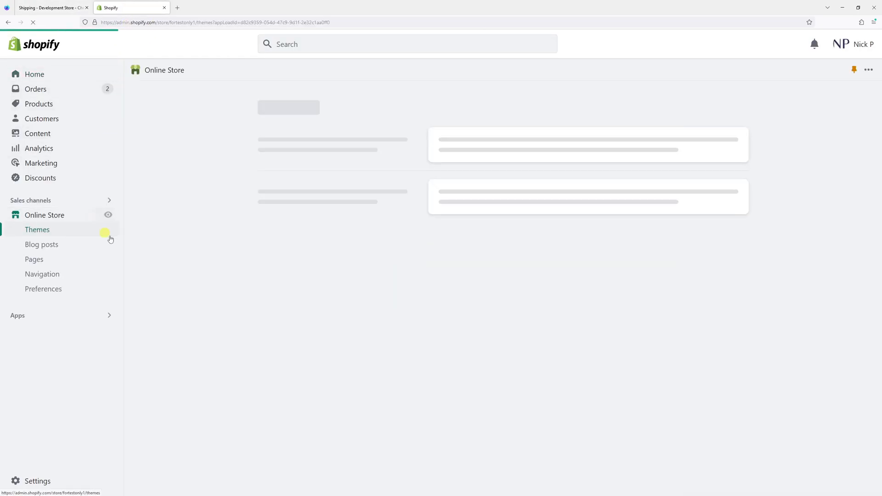
pyautogui.click(37, 230)
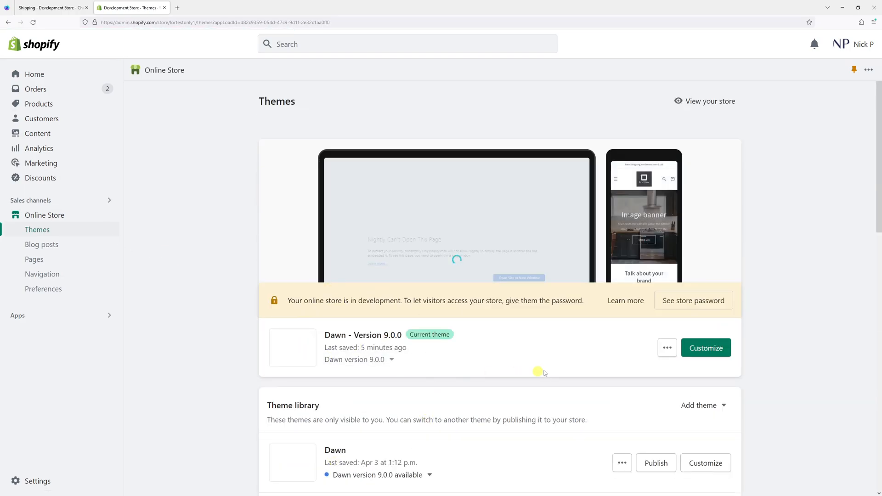
pyautogui.click(667, 347)
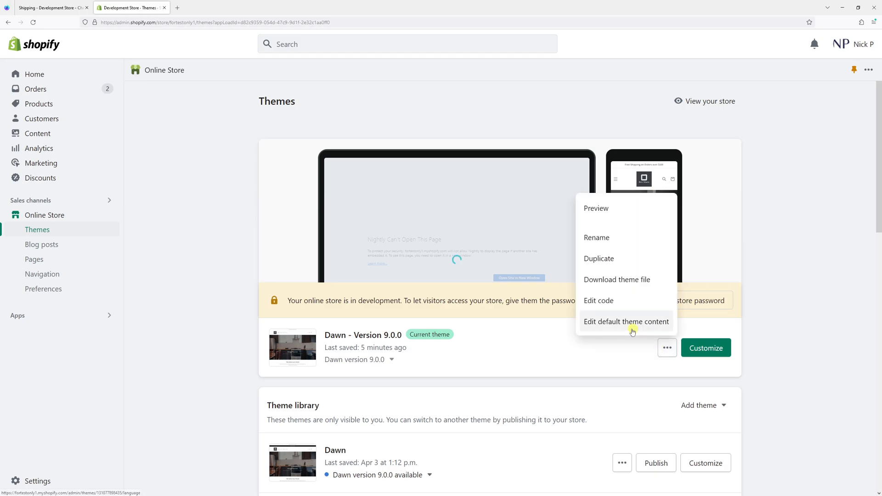
# Edit the Dawn theme's default content, filtering items for 'continue to payment'.
pyautogui.click(626, 322)
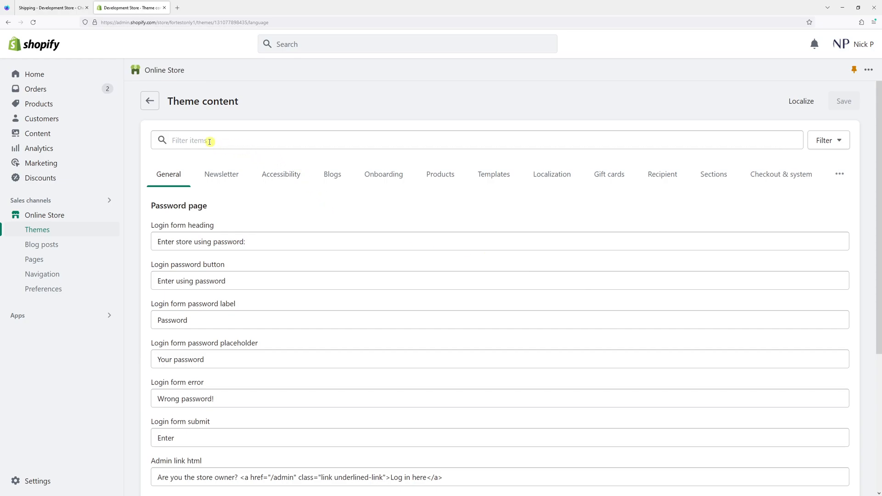
pyautogui.write('continue to payment')
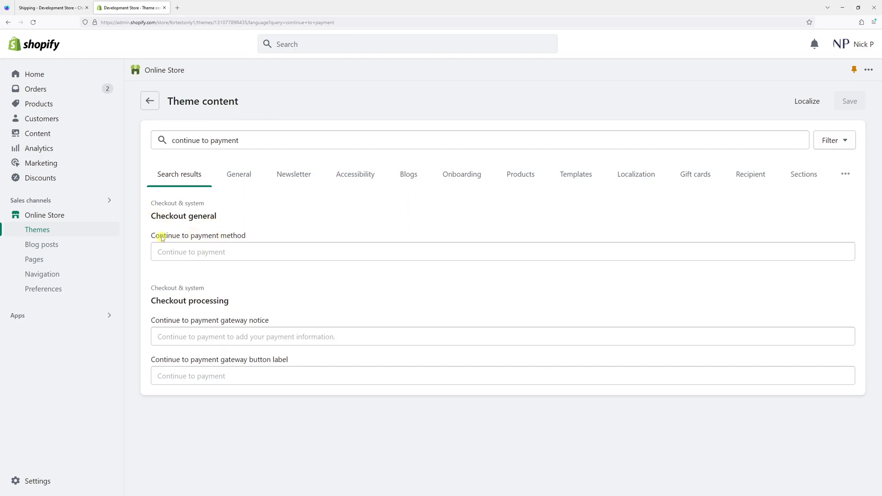
# Replace the 'Continue to payment method' text with 'Add your payment details'.
pyautogui.click(501, 258)
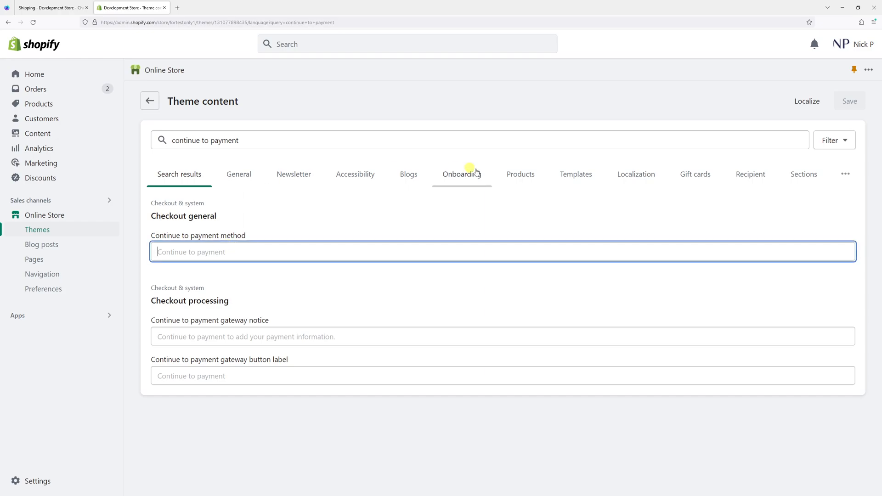
pyautogui.write('Add')
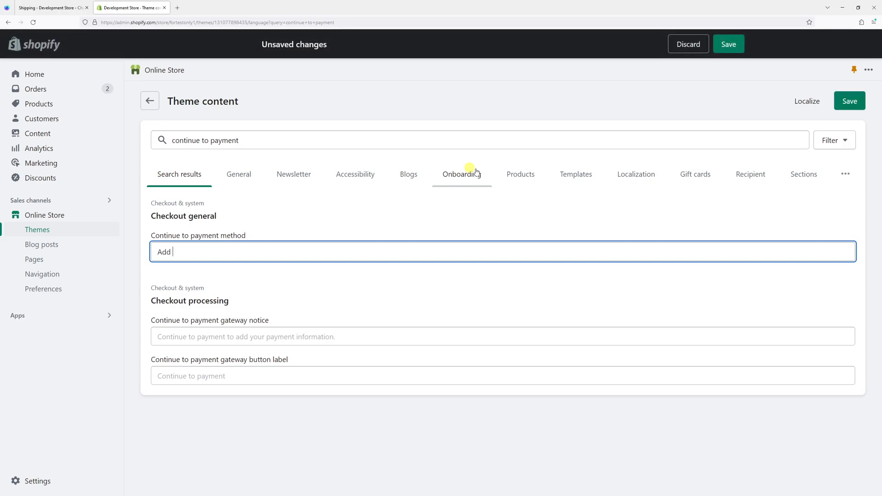
pyautogui.write('your payment d')
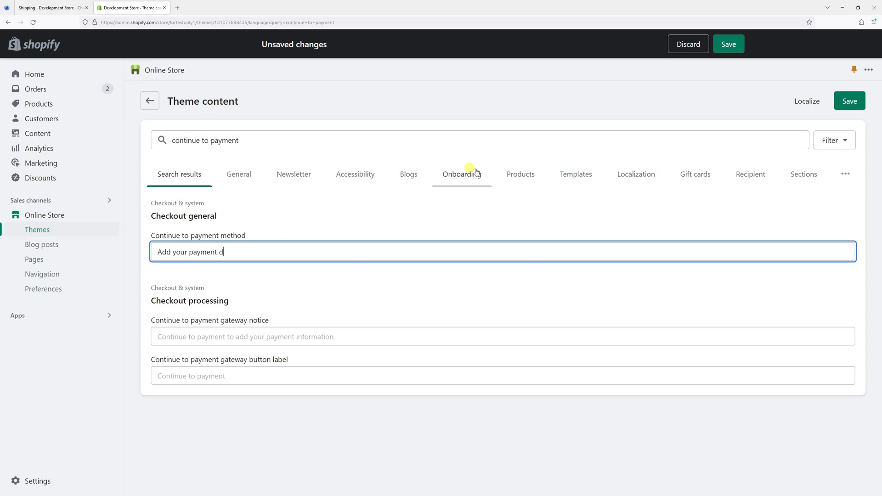
pyautogui.write('etails')
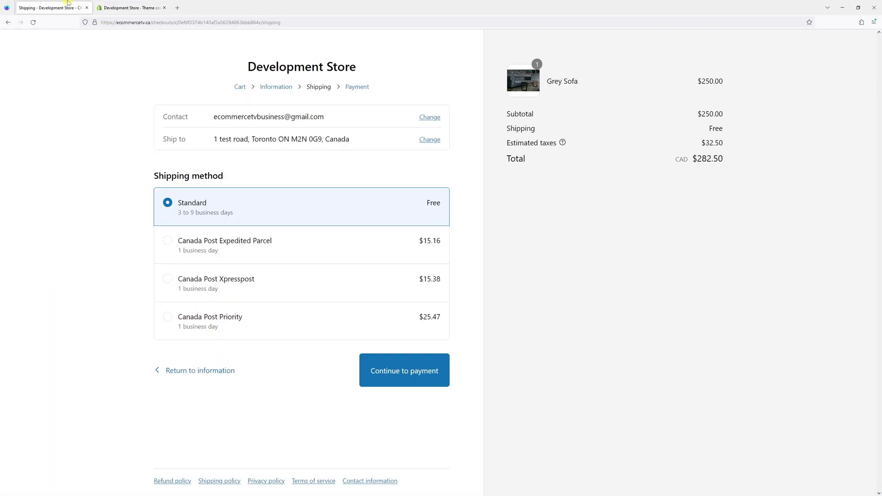
pyautogui.moveTo(153, 72)
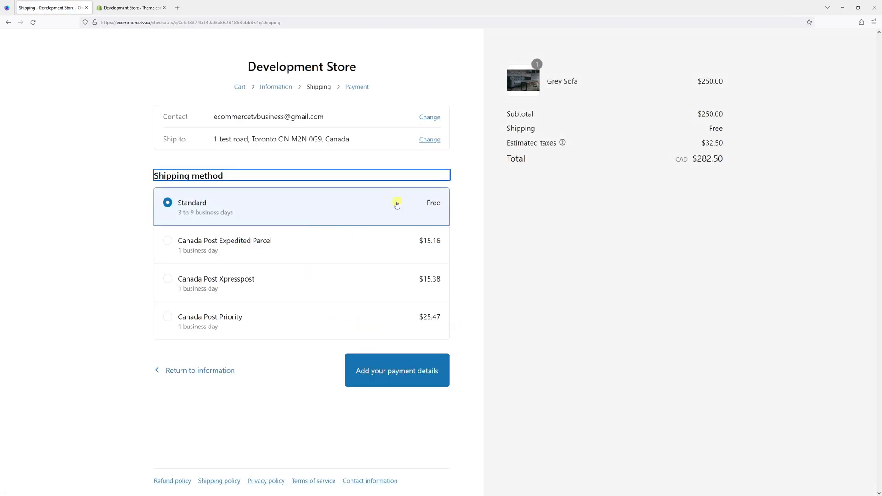
pyautogui.moveTo(395, 403)
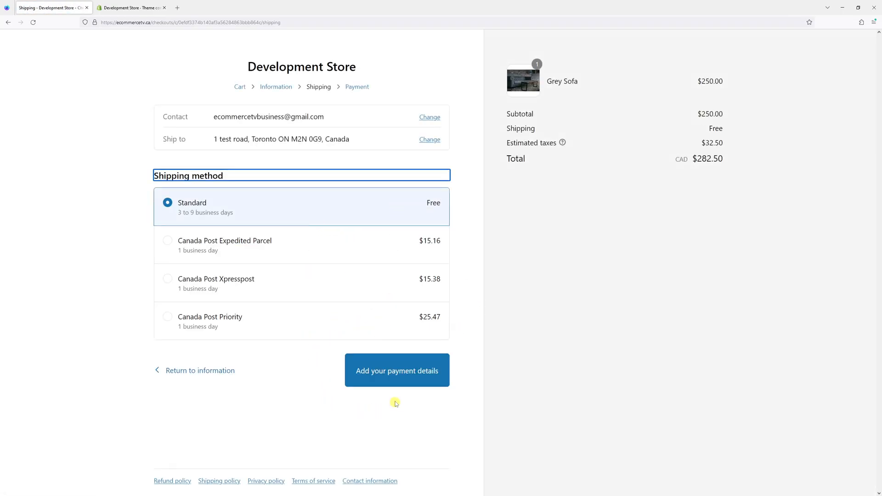